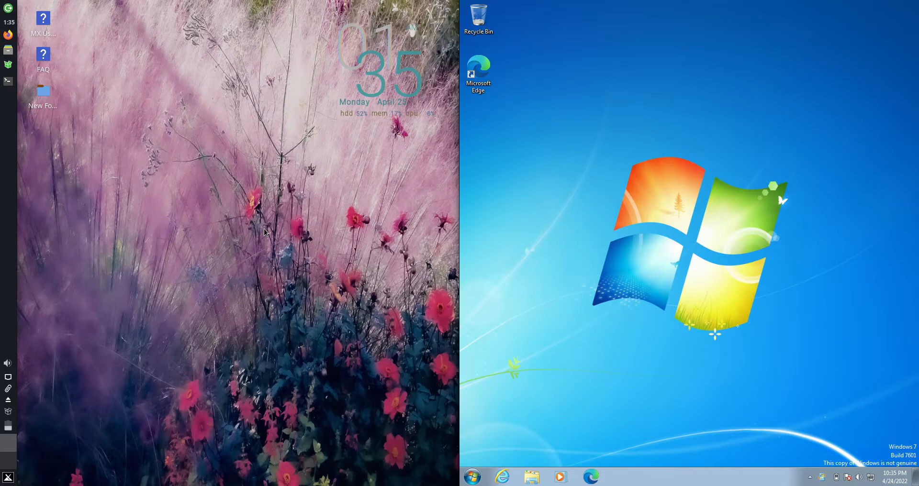
# - Show the Xfce Applications Menu listing favourites such as Run Program, LibreOffice and MX Tools
pyautogui.click(7, 476)
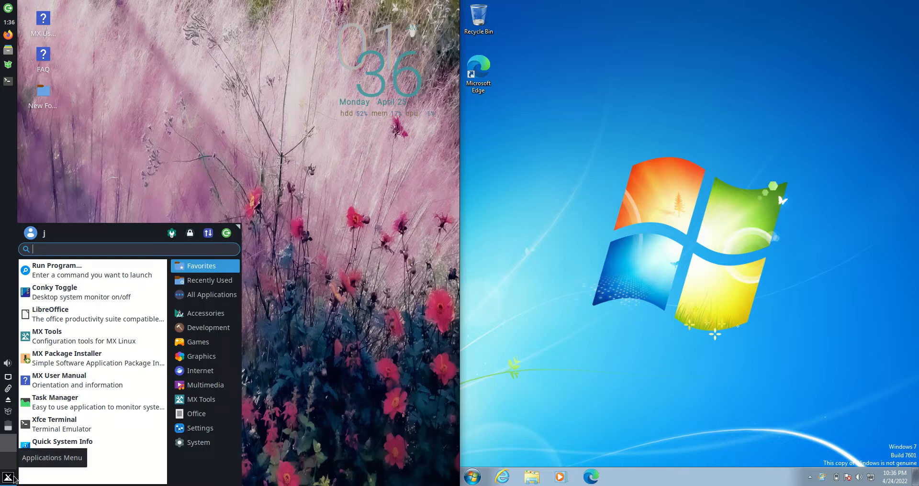
pyautogui.moveTo(93, 292)
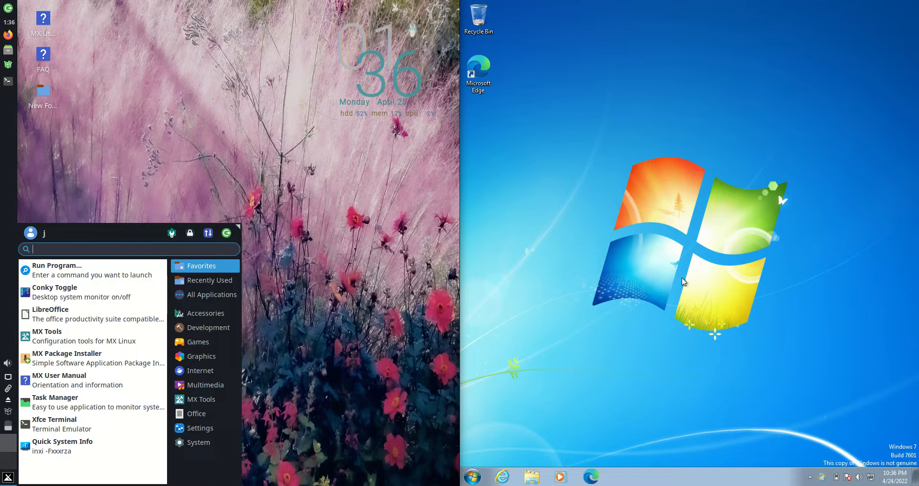
# - Launch Xfce Terminal on MX, search 'task ma' in Start, and get the taskbar menu offering Start Task Manager
pyautogui.click(472, 476)
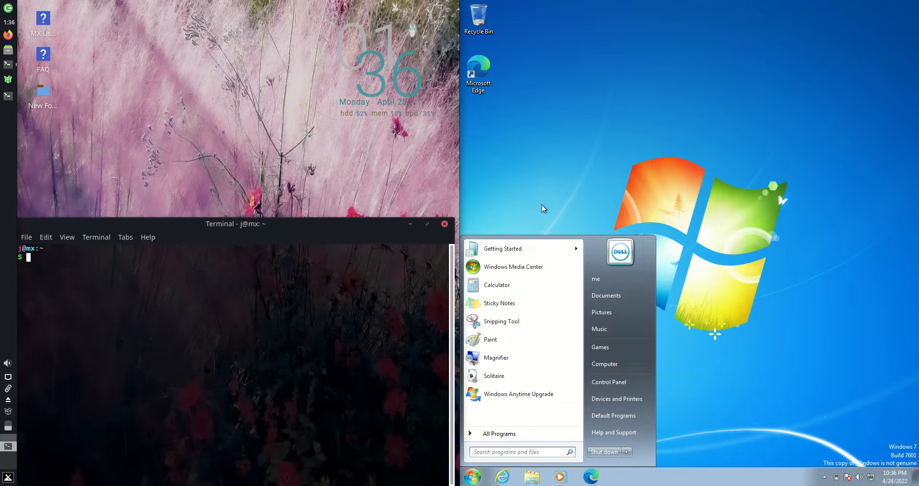
pyautogui.rightClick(472, 477)
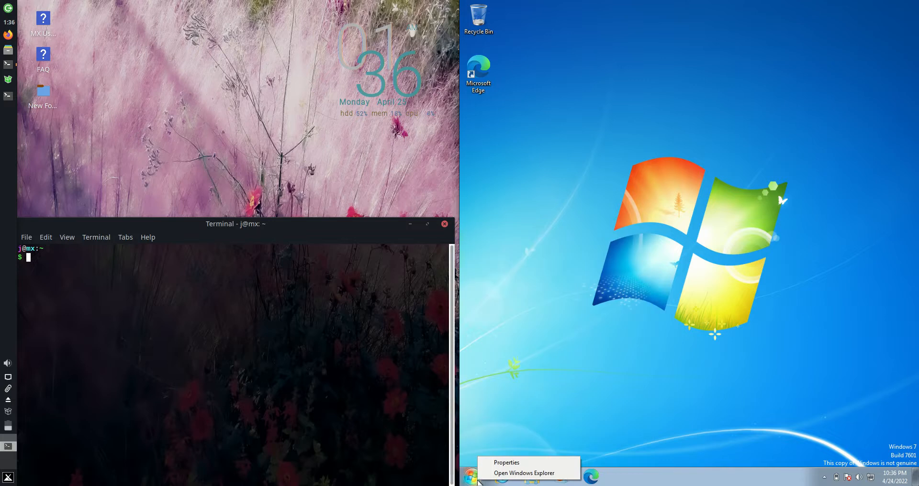
pyautogui.click(470, 477)
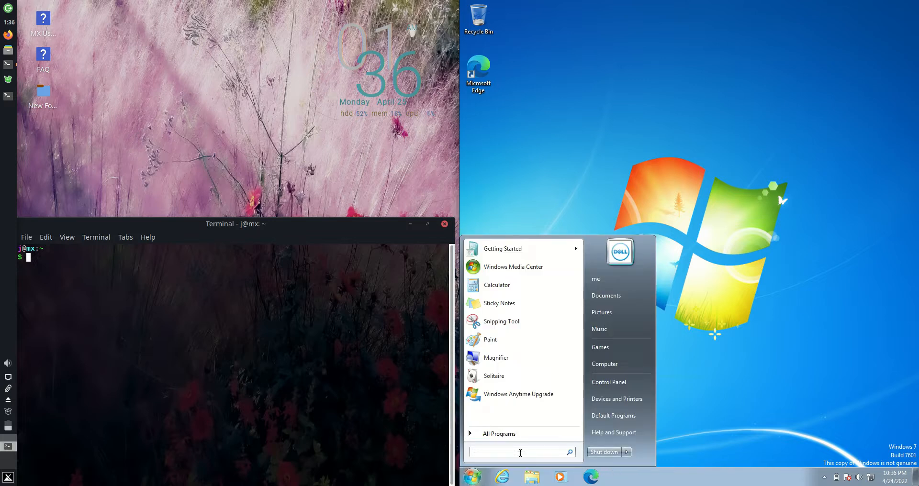
pyautogui.write('task ma')
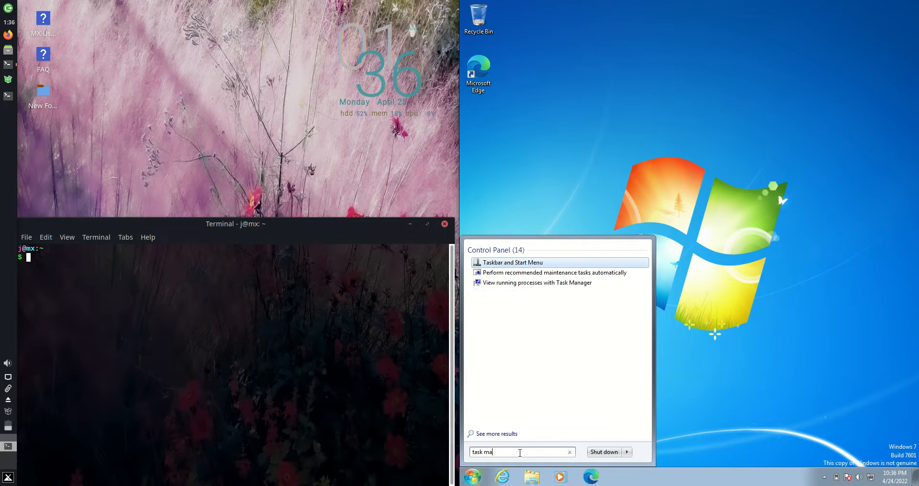
pyautogui.rightClick(638, 477)
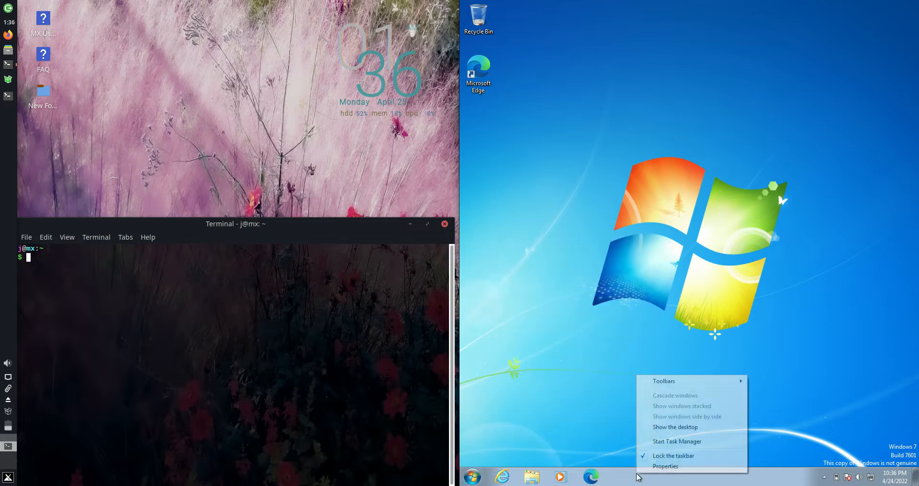
# - Start Task Manager showing CPU and memory history, and move the MX terminal higher on screen
pyautogui.click(677, 442)
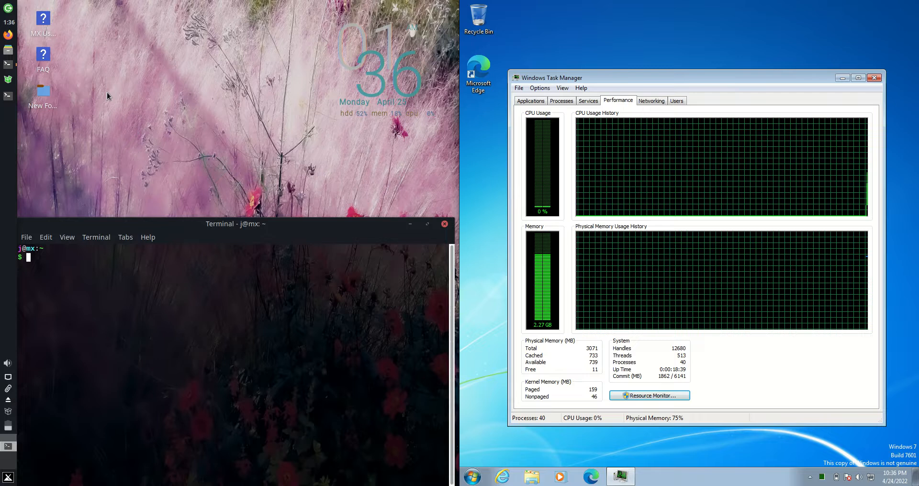
pyautogui.moveTo(236, 224); pyautogui.dragTo(240, 145)
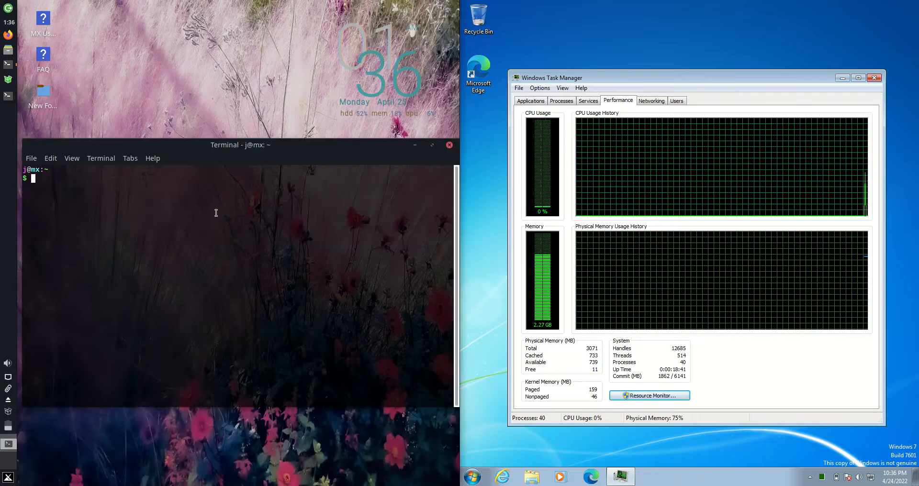